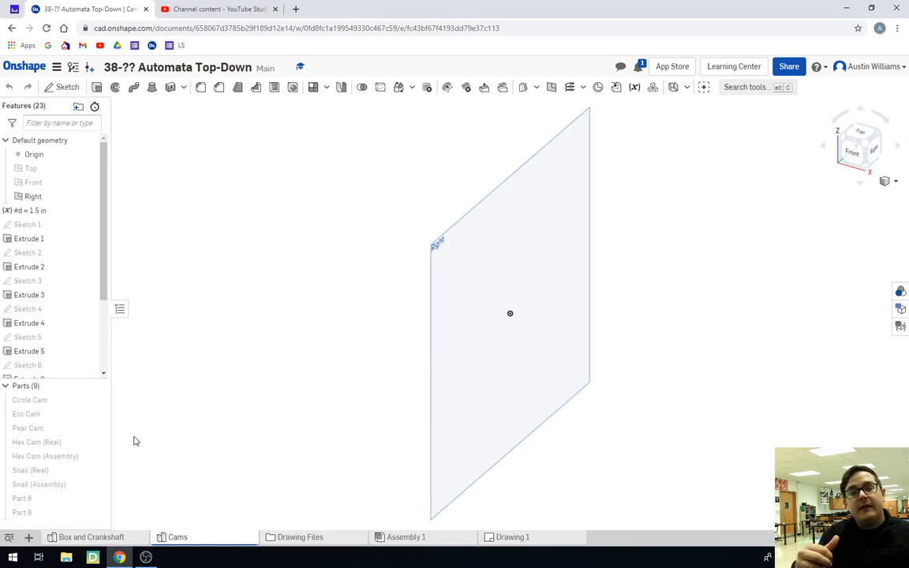
Step: Preview the Pear, Hex and Circle Cam parts and hide the Circle Cam again
left_click(28, 427)
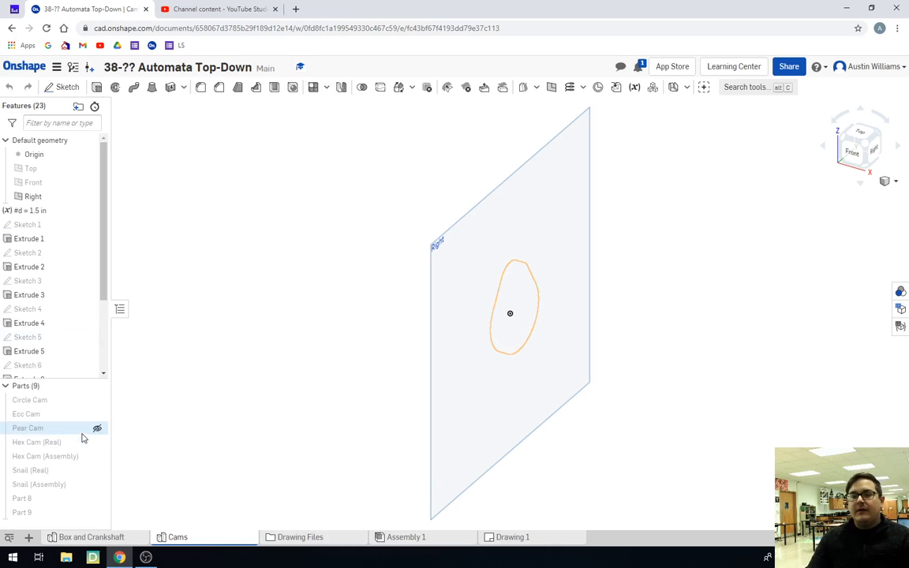
mouse_move(98, 427)
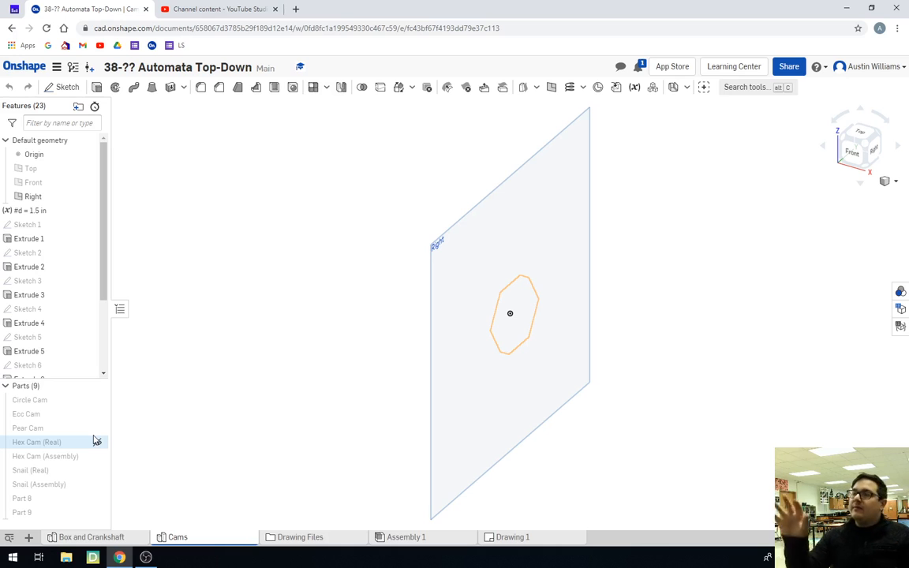
left_click(29, 428)
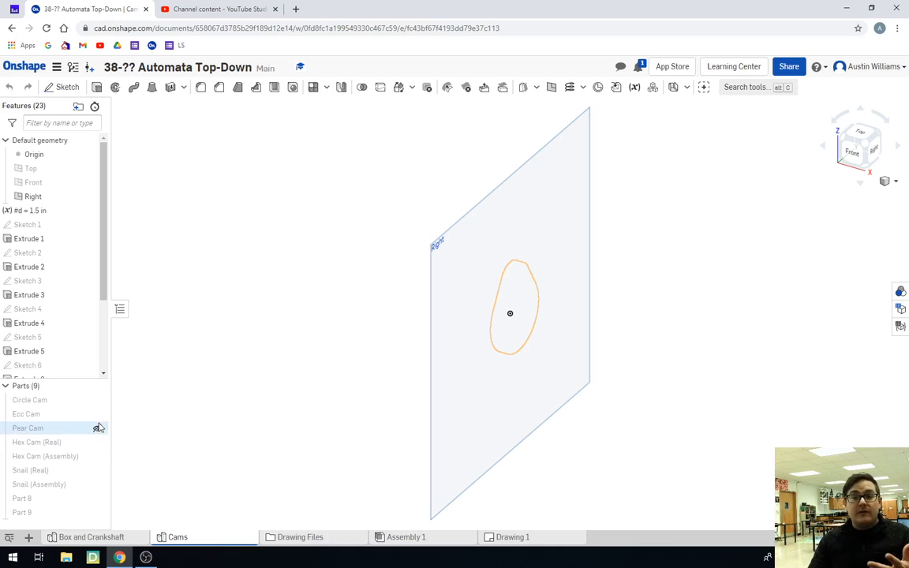
left_click(36, 442)
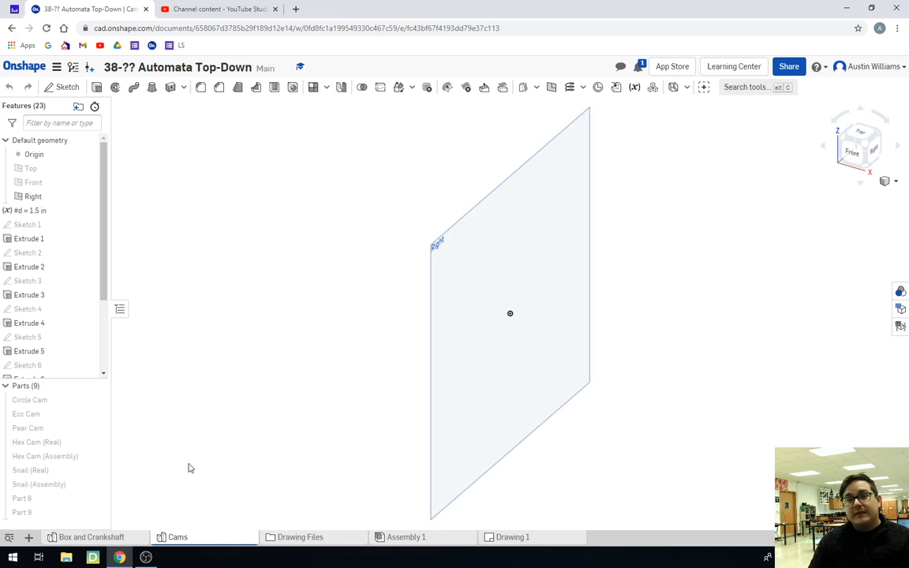
left_click(98, 400)
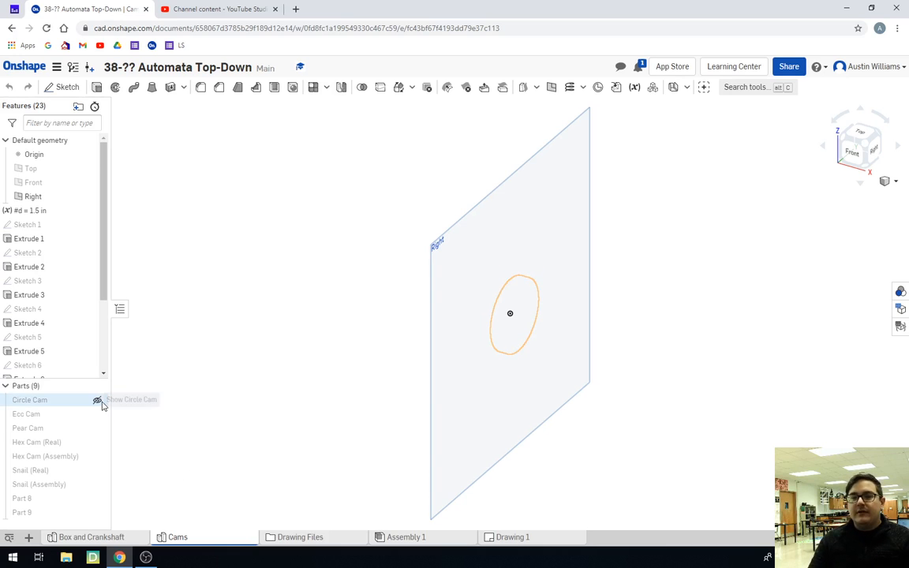
left_click(98, 401)
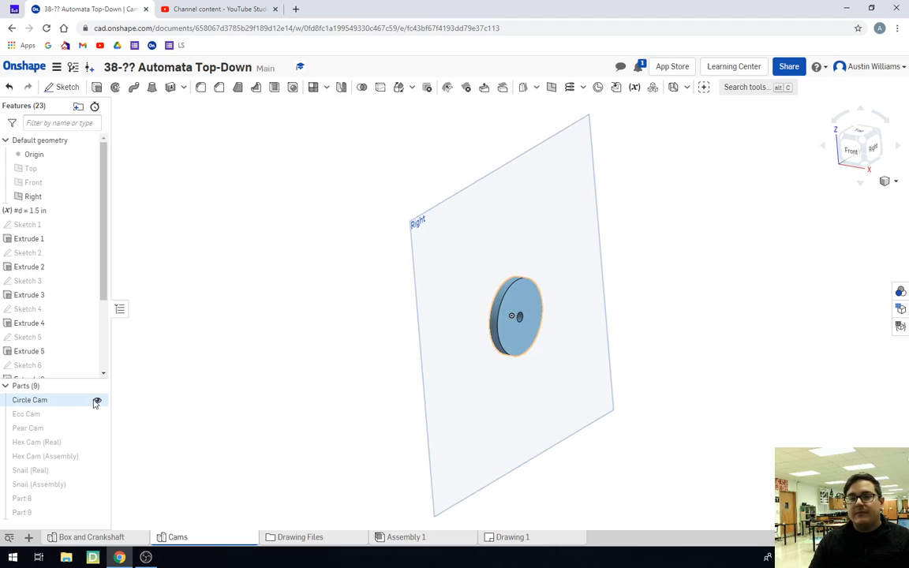
left_click(98, 400)
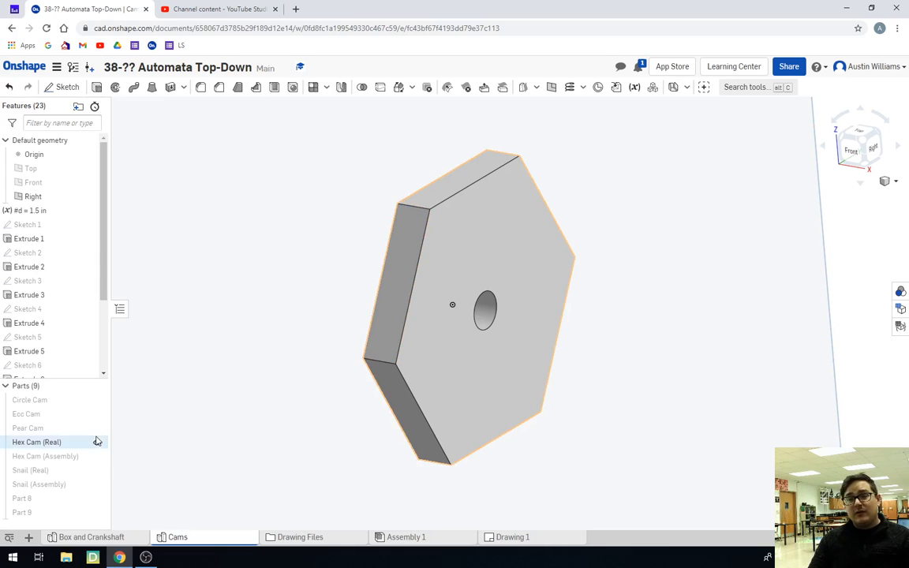
mouse_move(97, 441)
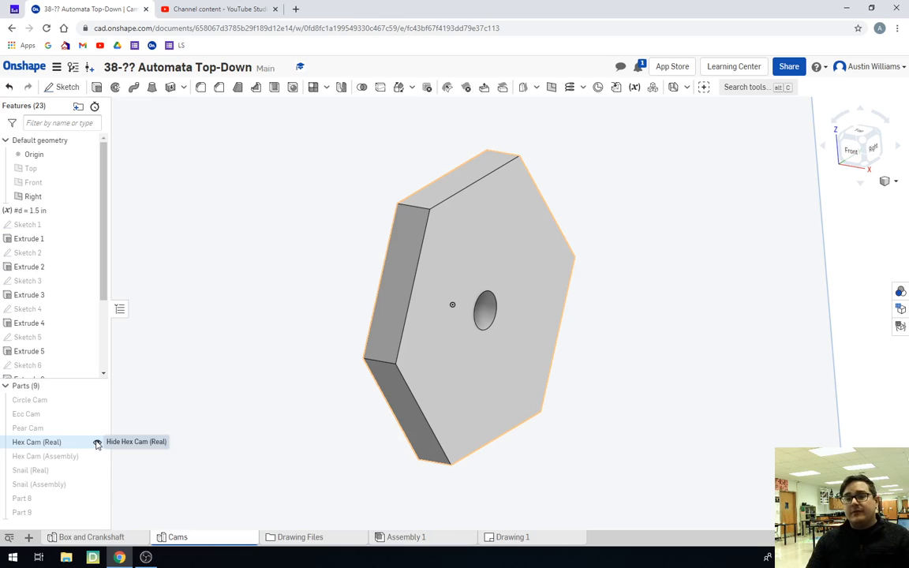
Step: Hide the Hex Cam, Snail and Part 8 parts to clear the workspace
left_click(98, 442)
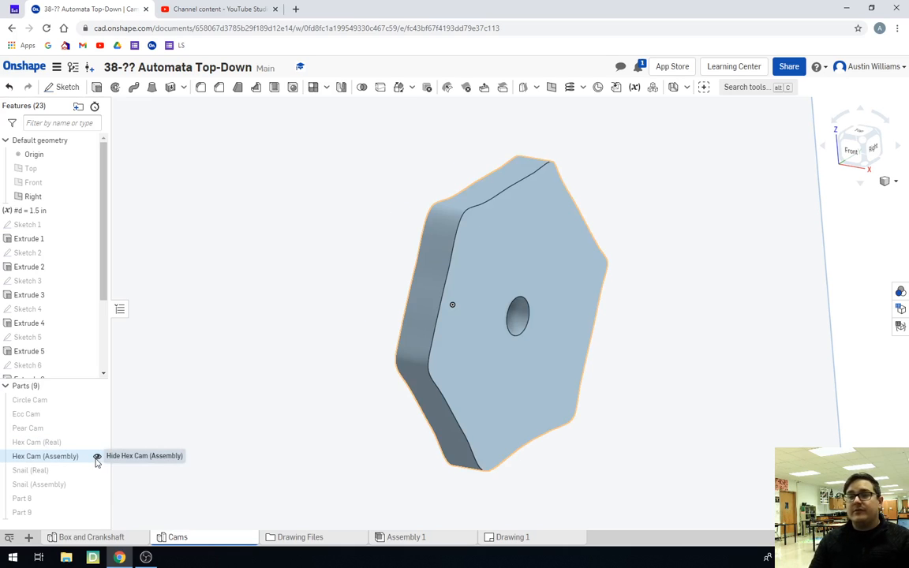
mouse_move(234, 472)
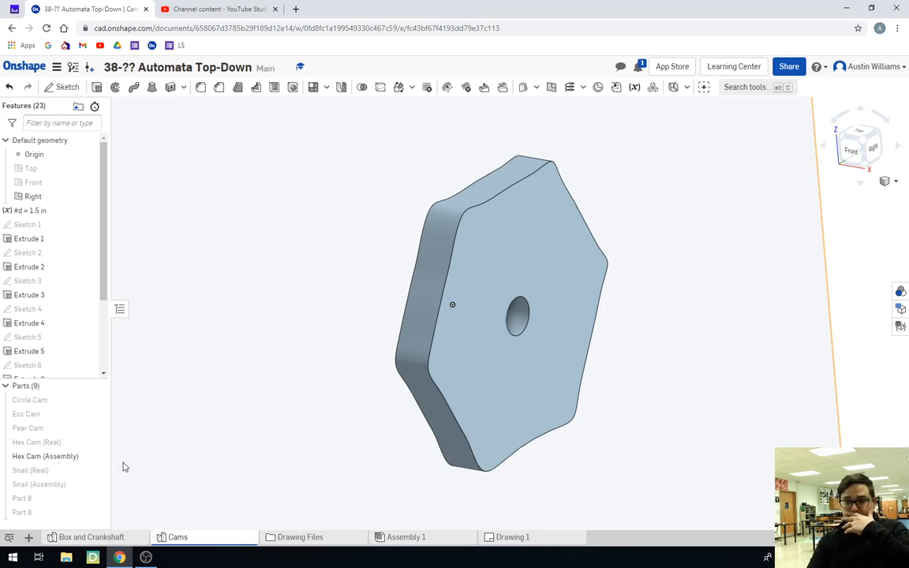
left_click(98, 470)
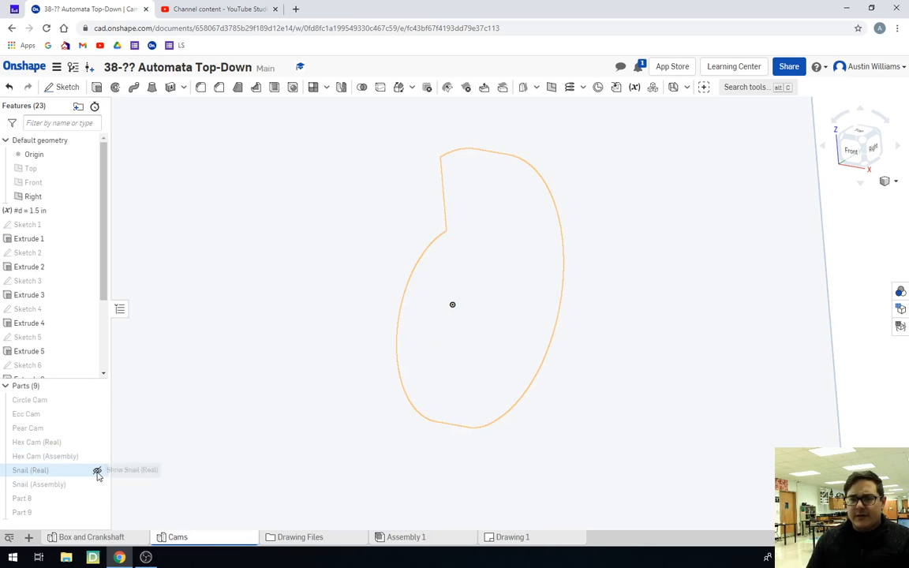
left_click(98, 484)
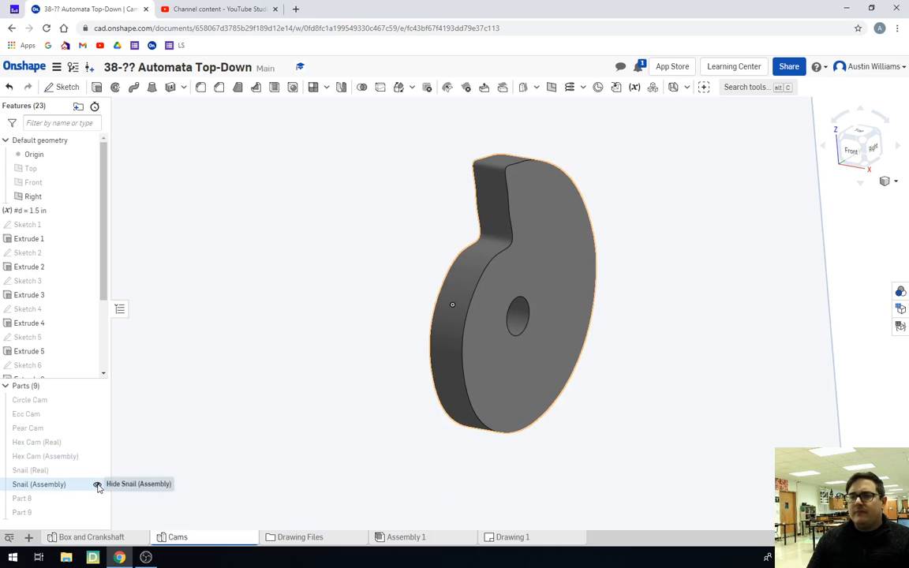
left_click(98, 483)
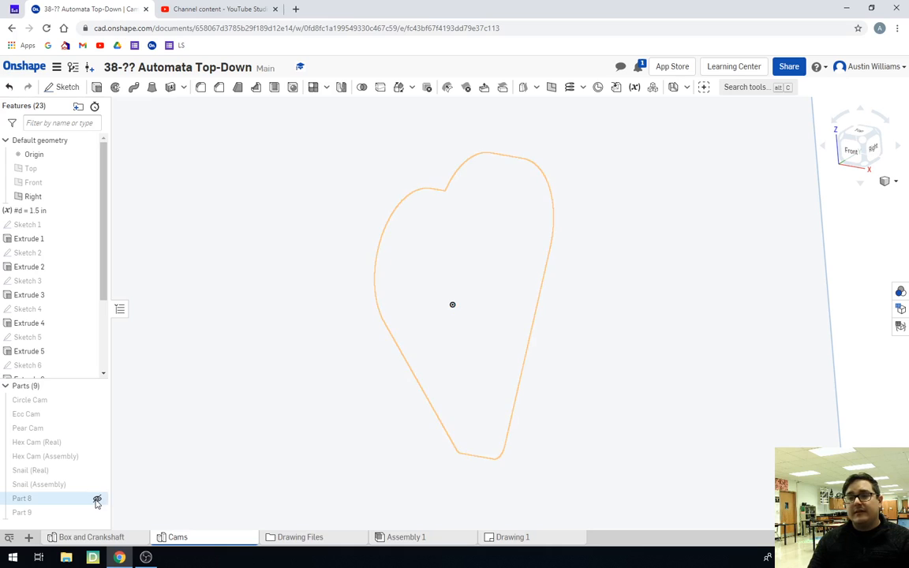
left_click(98, 511)
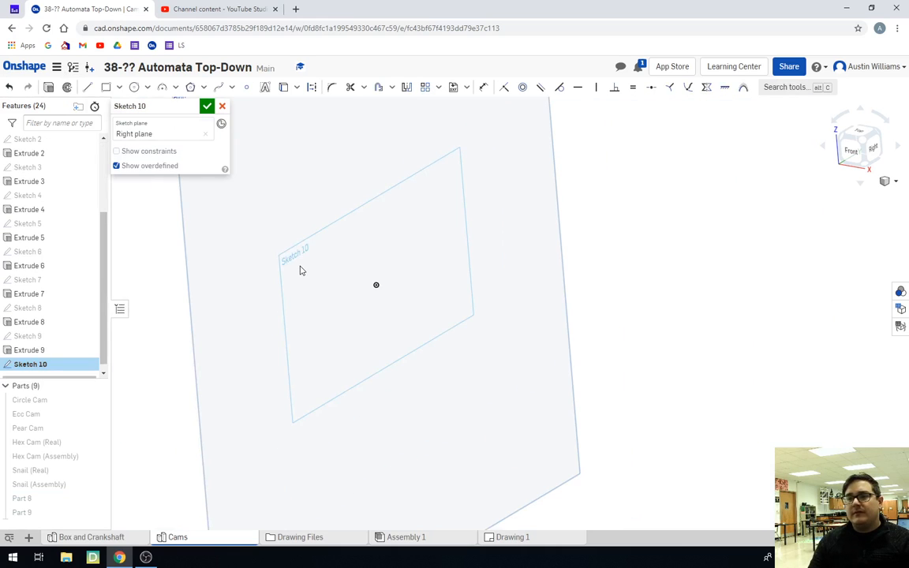
Step: View the Right plane normal to the sketch and start drawing a circle at the origin
right_click(299, 272)
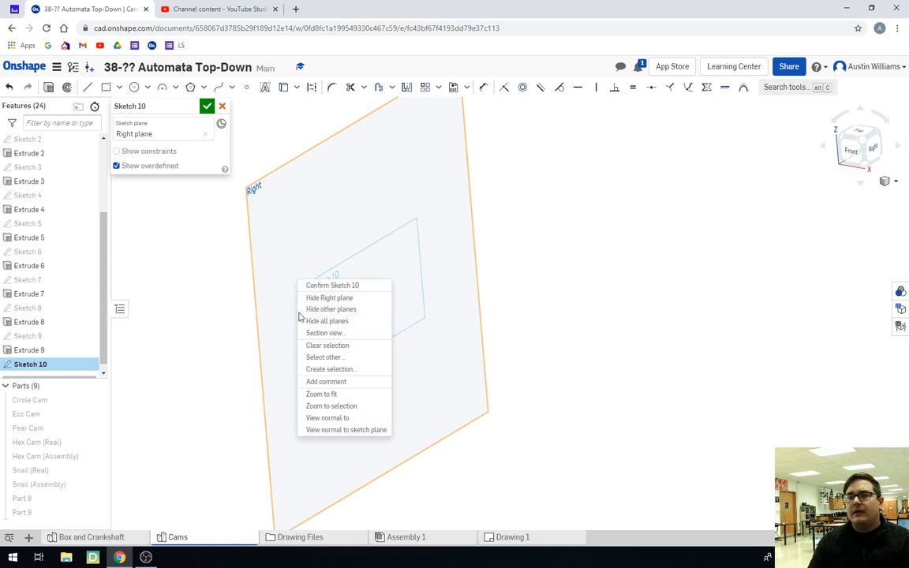
left_click(346, 429)
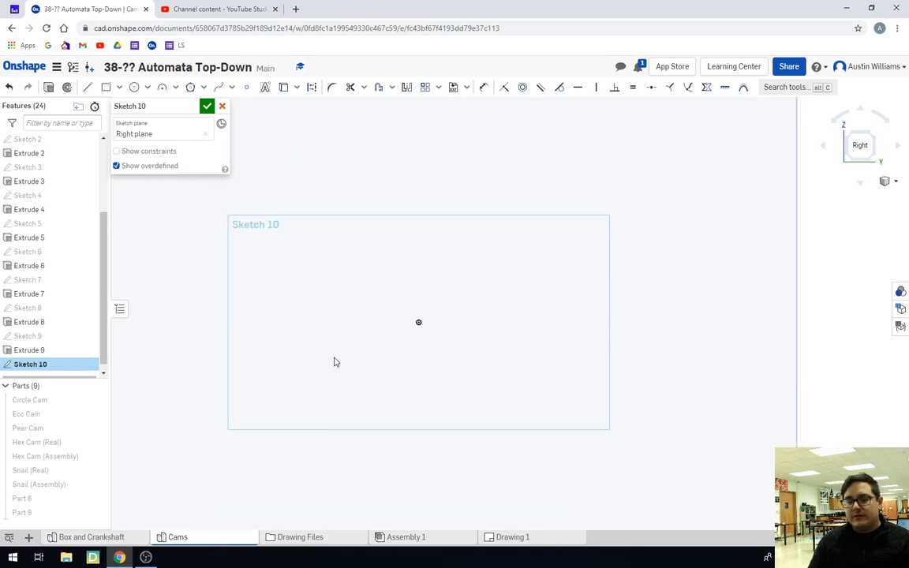
left_click(133, 87)
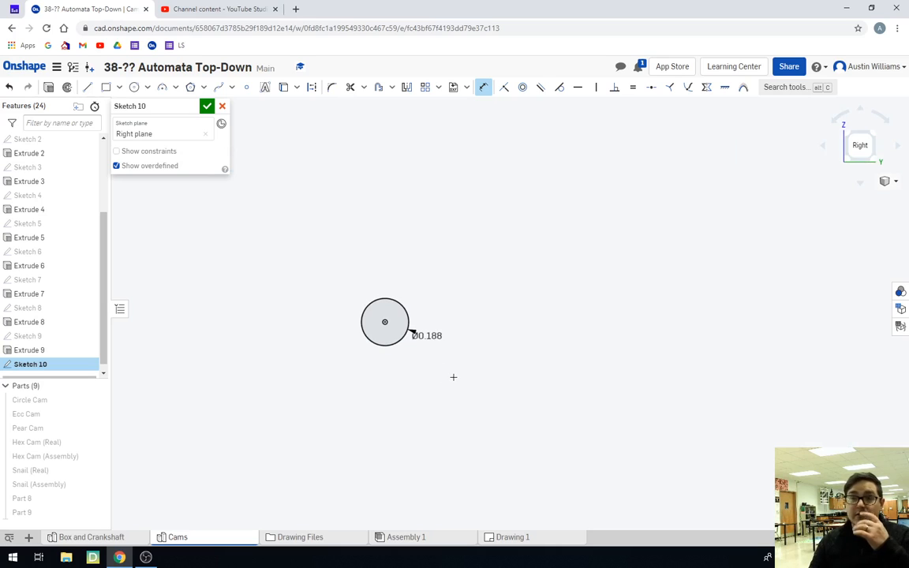
mouse_move(309, 270)
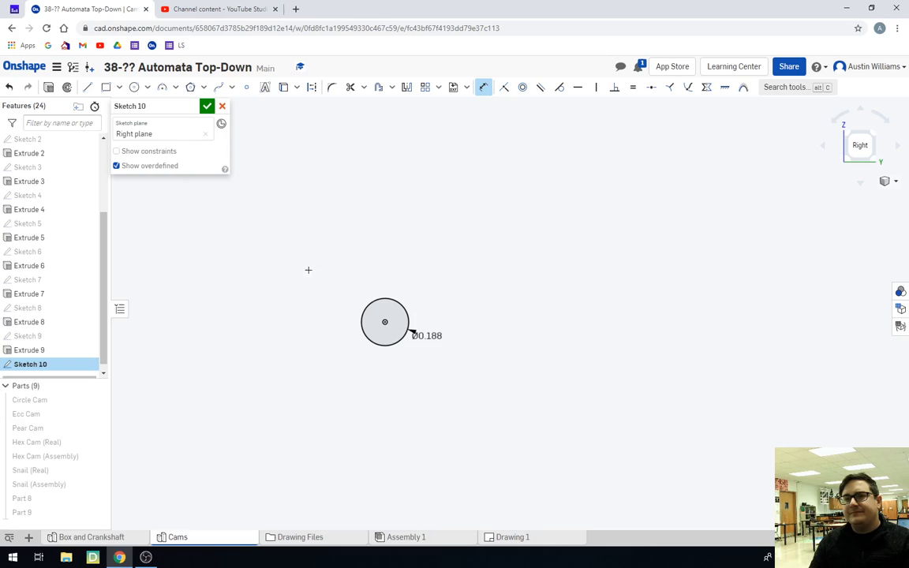
Step: Add a 1.5 diameter concentric circle around the 0.188 hole and make it construction geometry
left_click(134, 87)
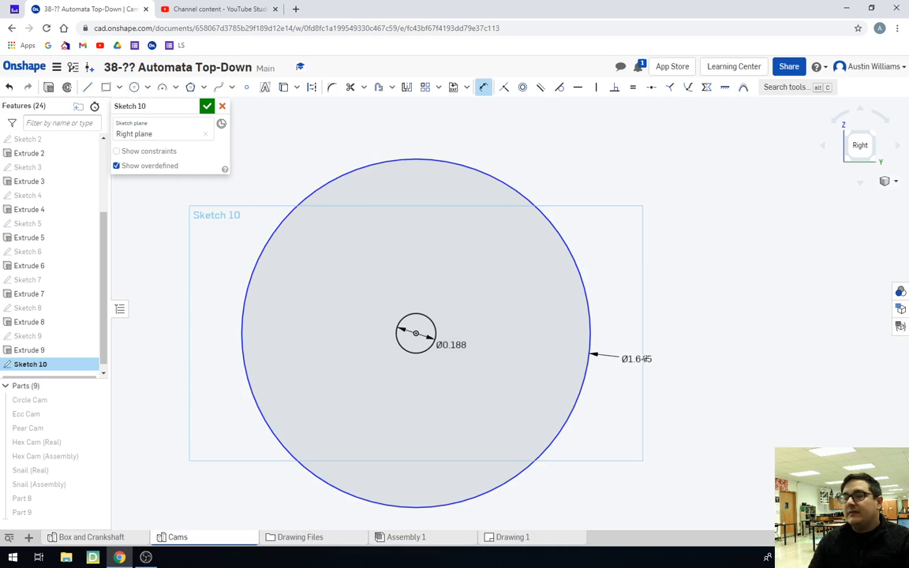
double_click(638, 358)
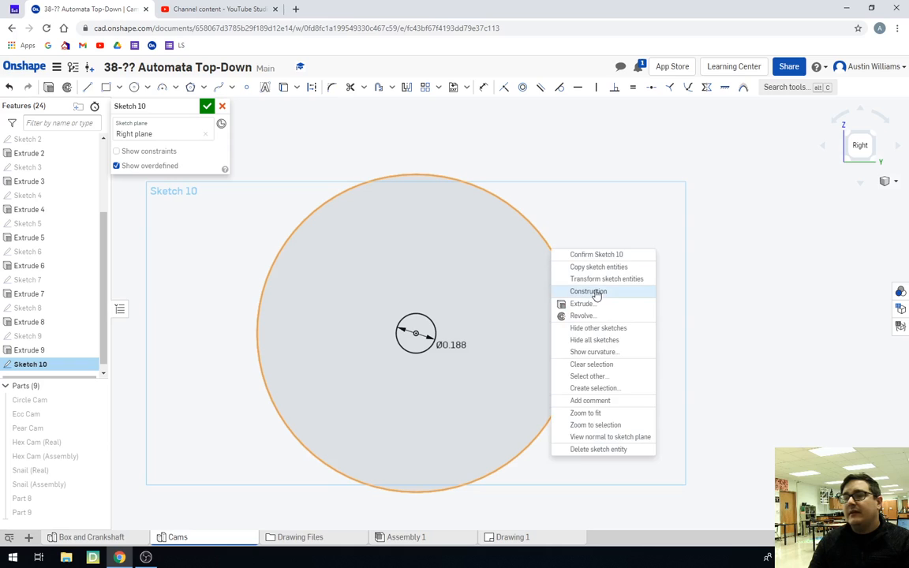
left_click(587, 290)
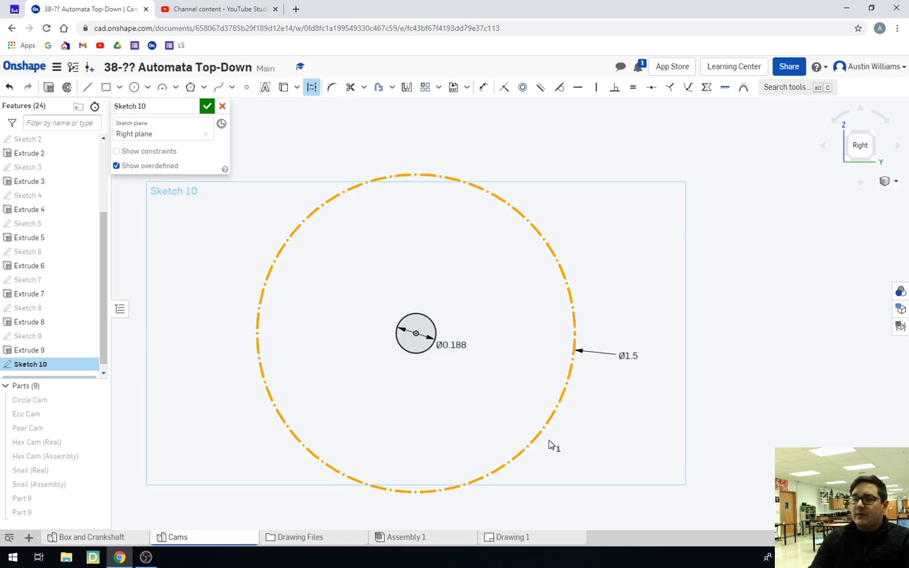
mouse_move(476, 439)
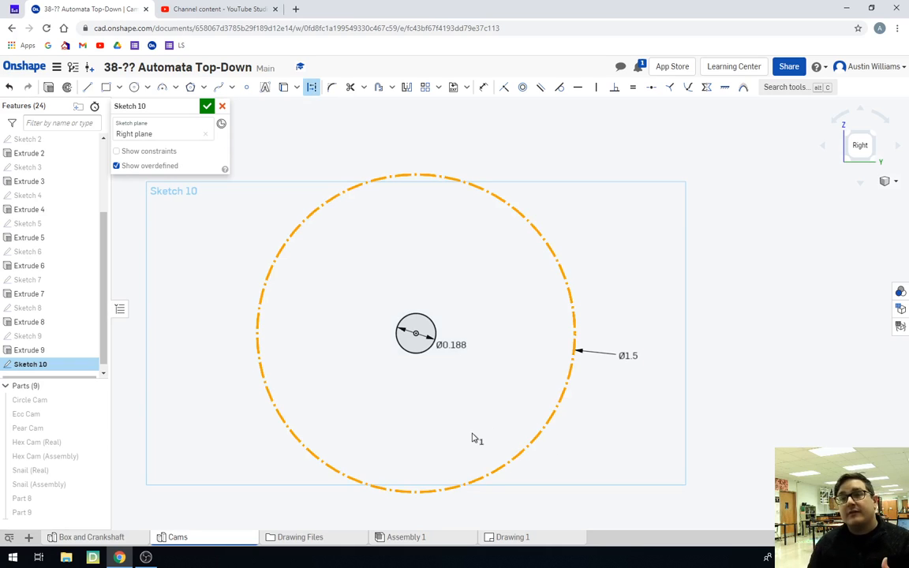
mouse_move(369, 292)
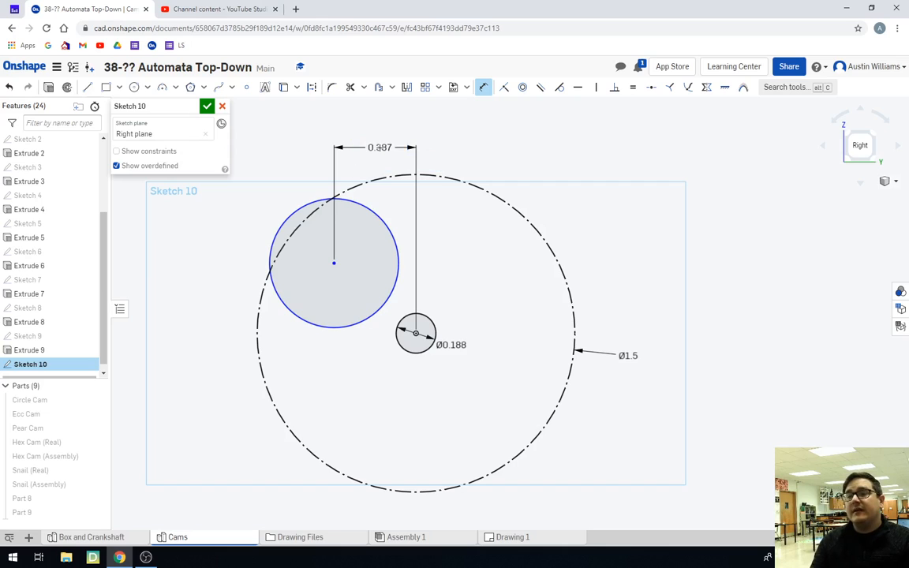
Step: Drag the new circle tangent to the hole and dimension it 0.188 sideways, 0.3 above centre
left_click_drag(334, 262, 376, 262)
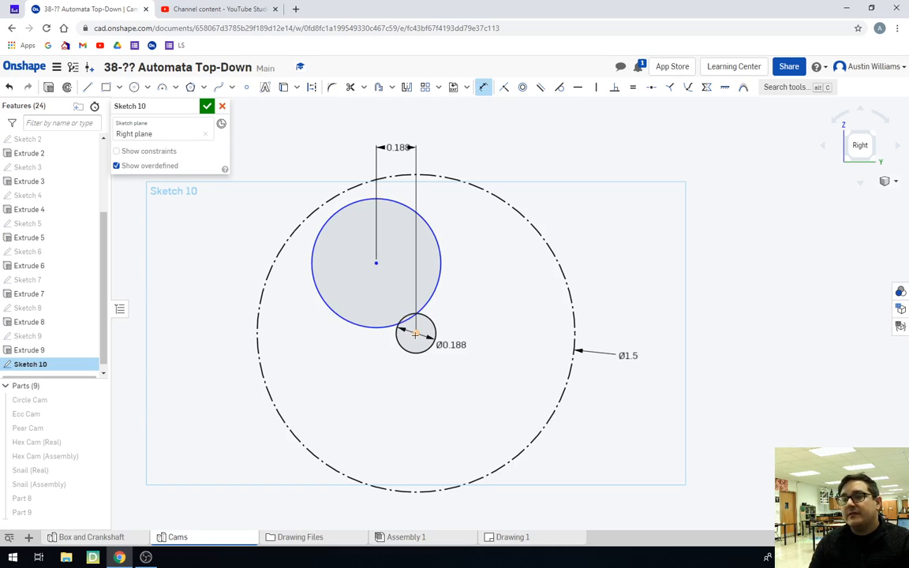
left_click(417, 333)
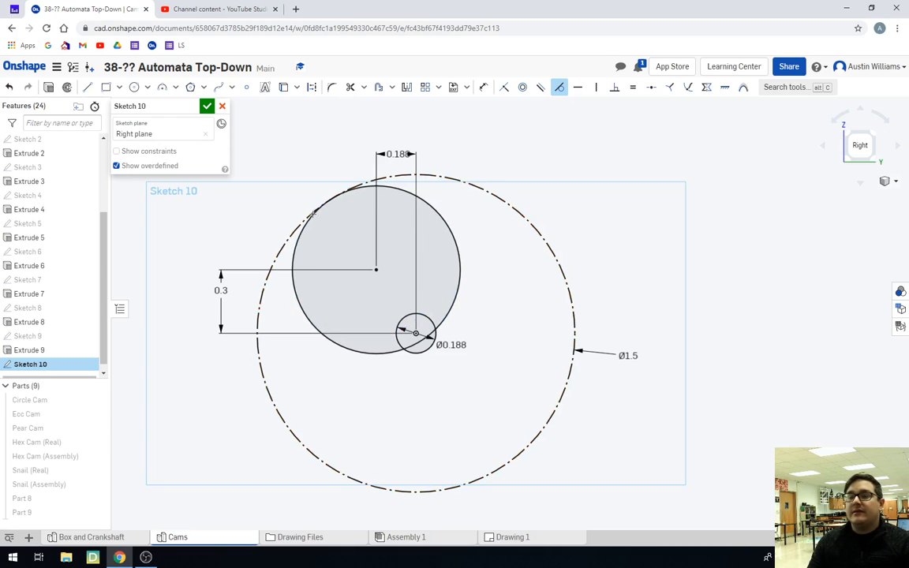
mouse_move(334, 298)
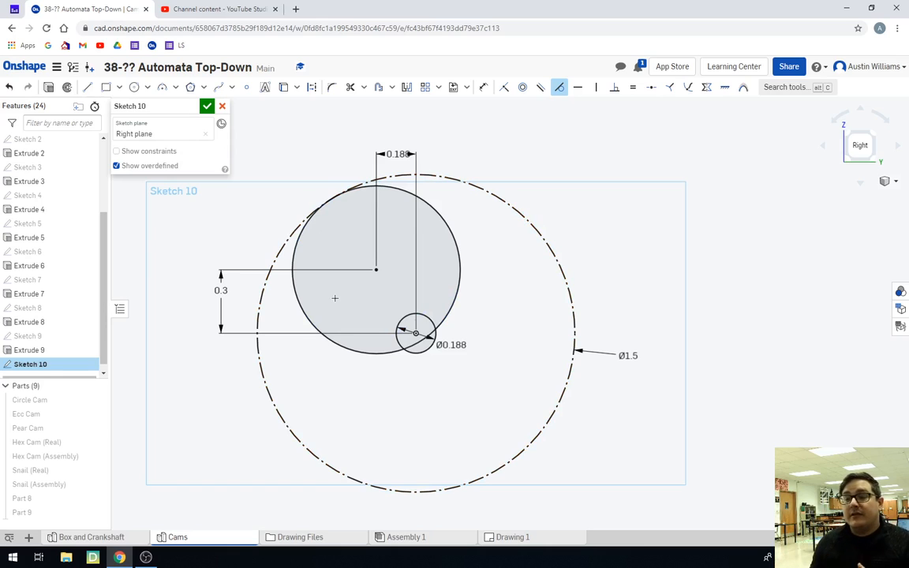
mouse_move(396, 420)
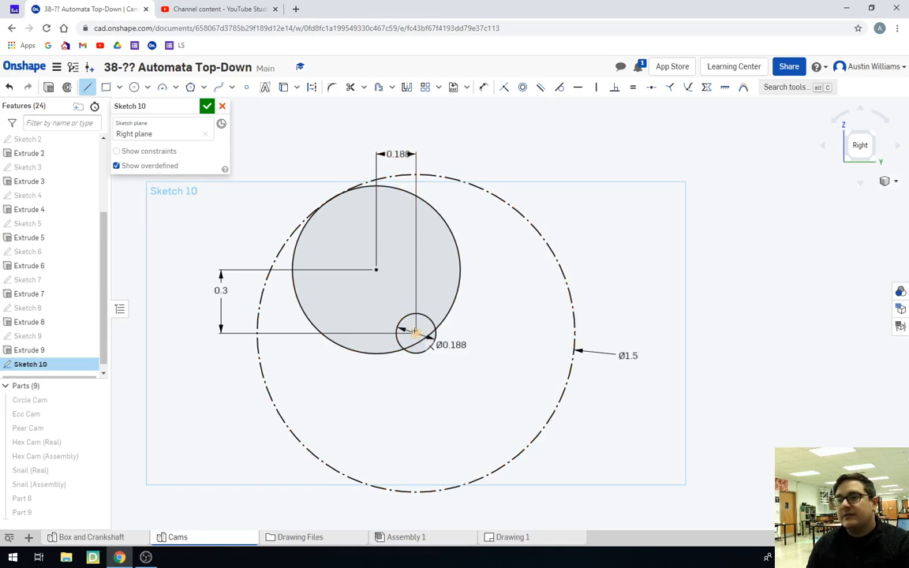
Step: Draw a vertical centreline through the hole and mirror the upper circle across it
left_click_drag(417, 332, 416, 126)
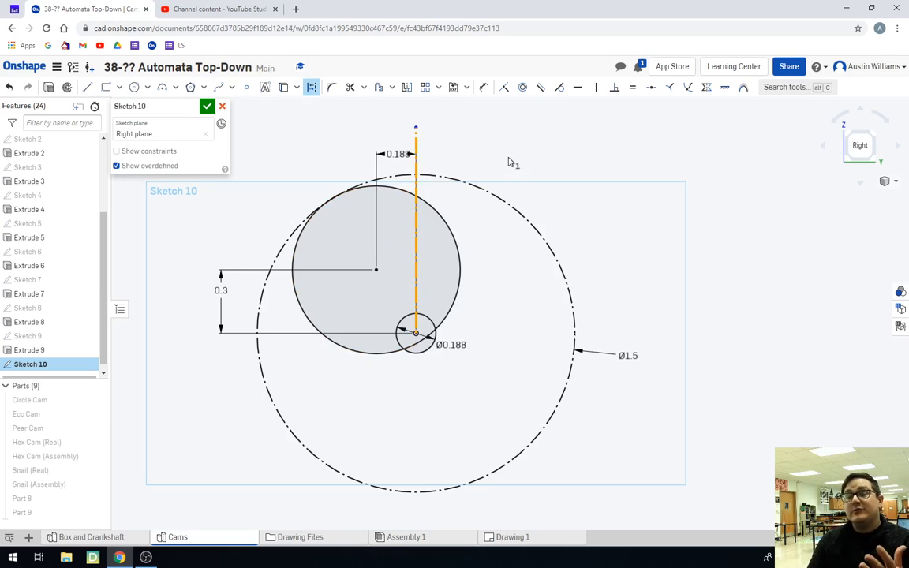
mouse_move(408, 87)
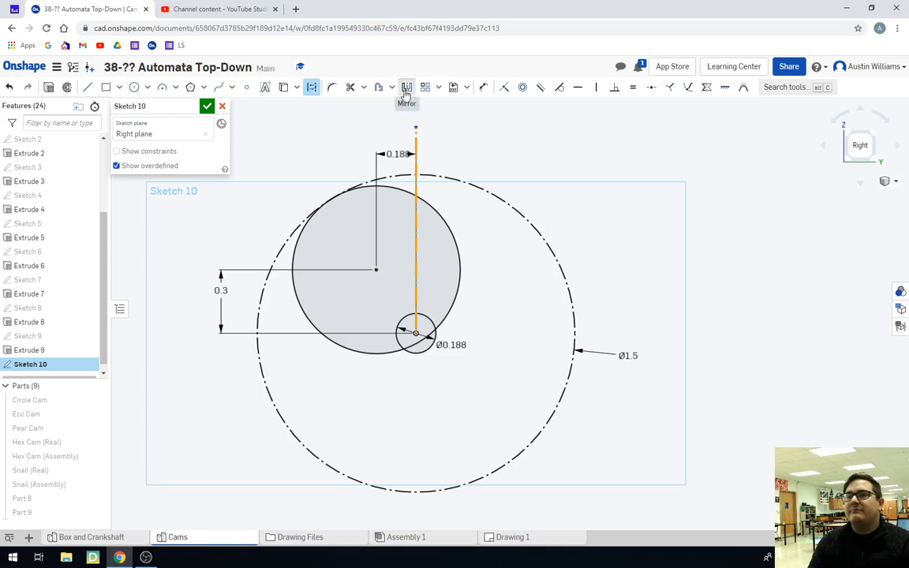
left_click(407, 89)
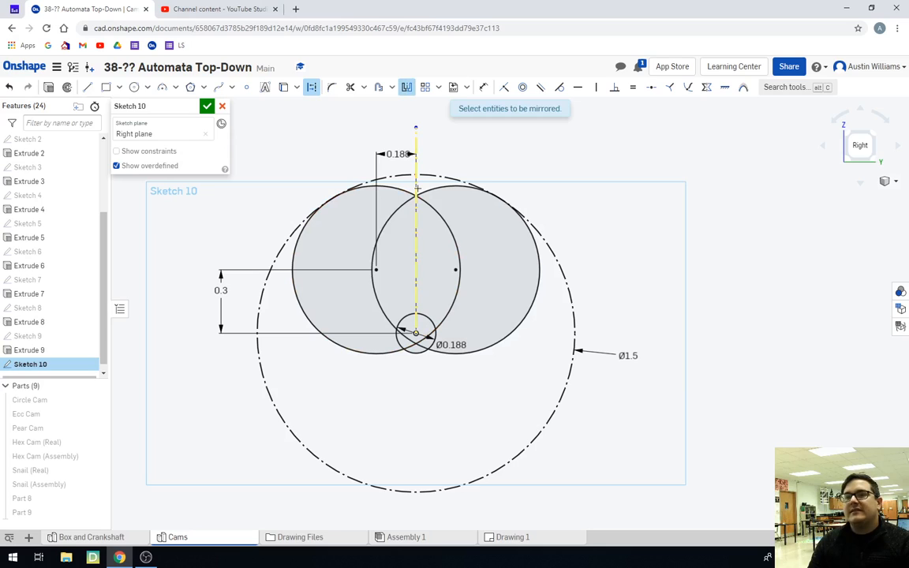
mouse_move(414, 213)
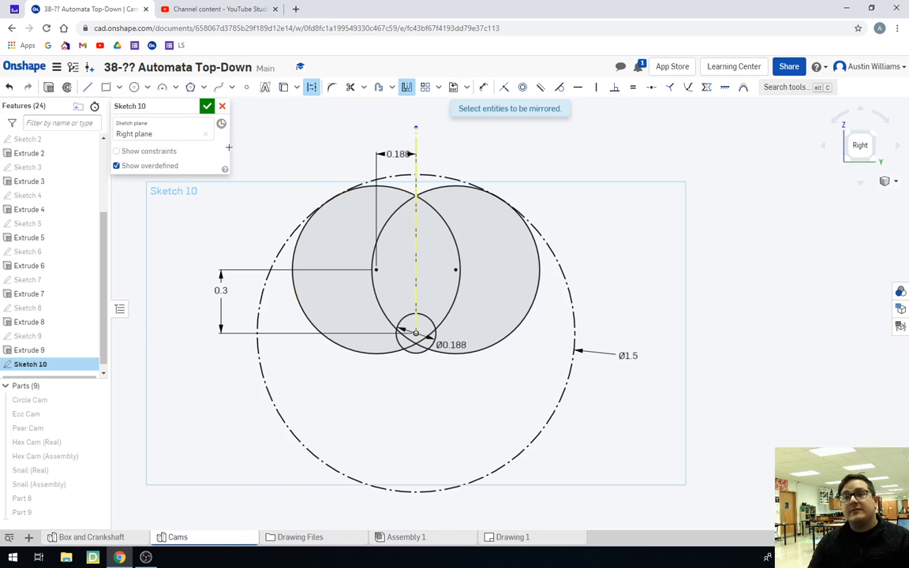
left_click(207, 106)
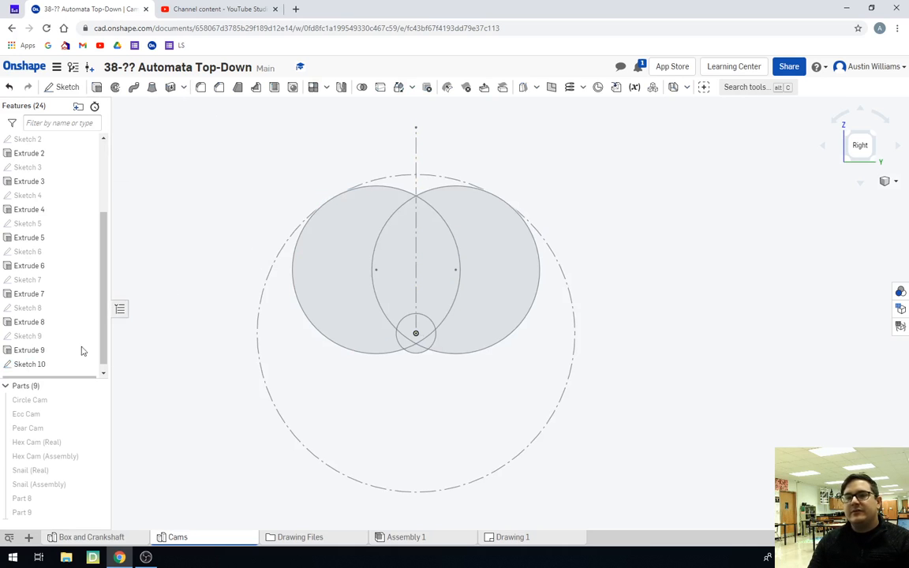
Step: Change the circle's sideways offset from 0.188 to 0.214
double_click(30, 363)
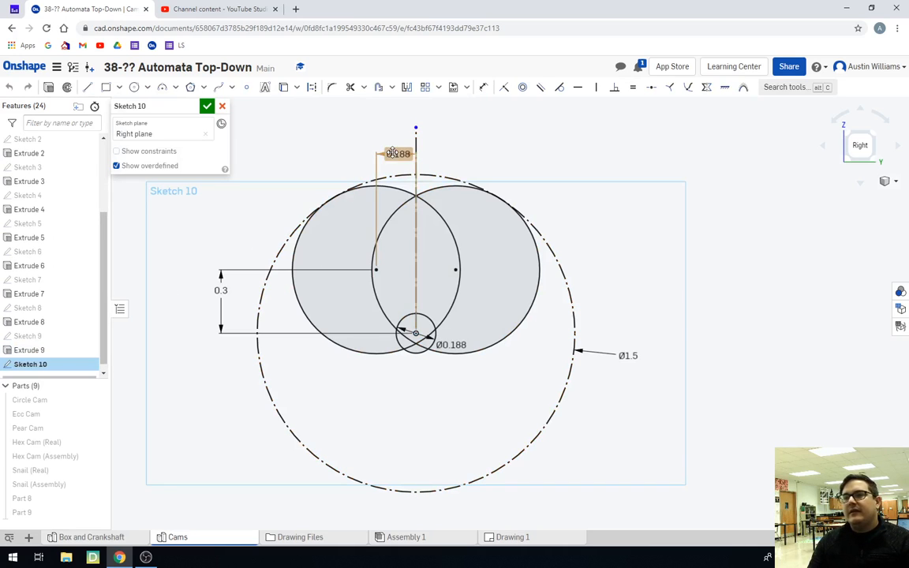
left_click(398, 154)
type("0.214")
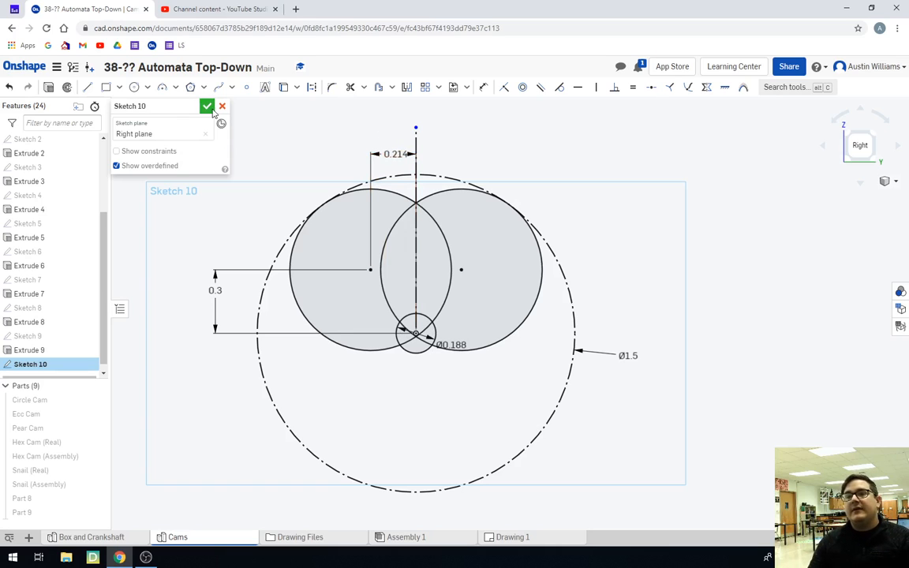
left_click(208, 106)
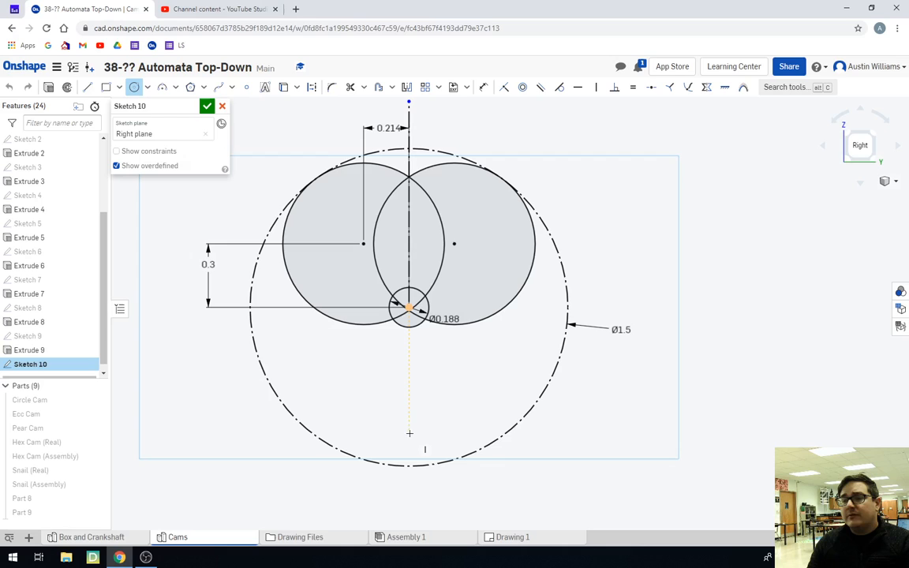
Step: Place a 0.15 diameter circle at the bottom and join it to the large circles with tangent lines
left_click(409, 433)
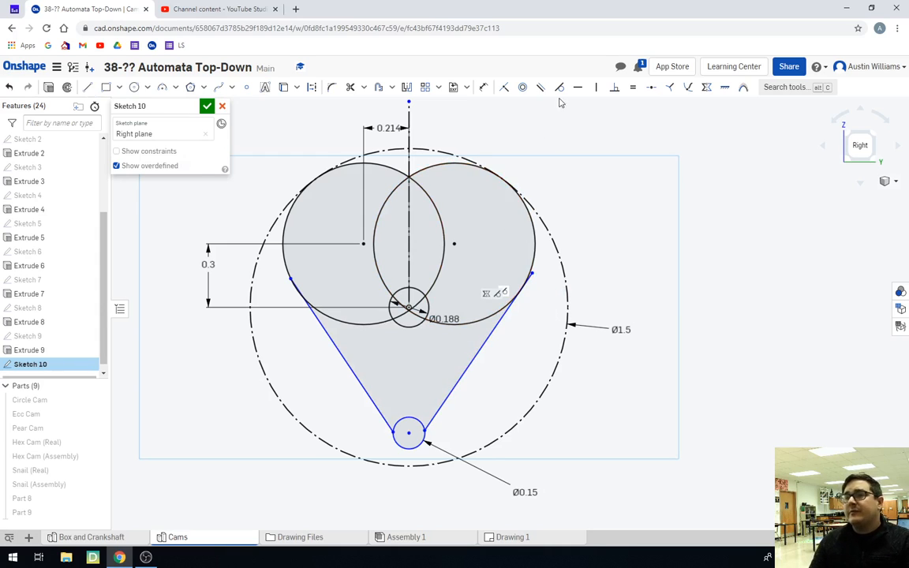
left_click(558, 87)
type("#d")
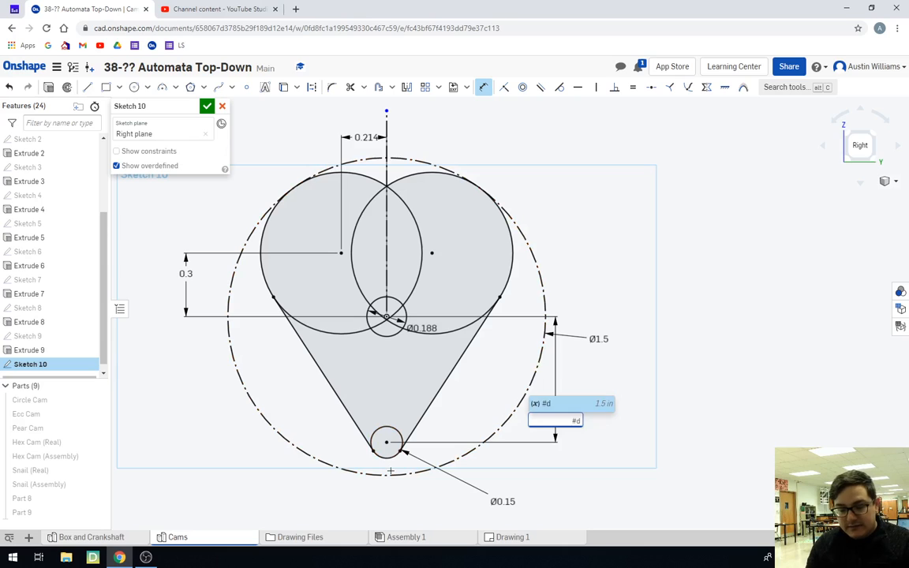
Step: Dimension the bottom circle 0.75 below the central hole using a /2 expression
type("/2")
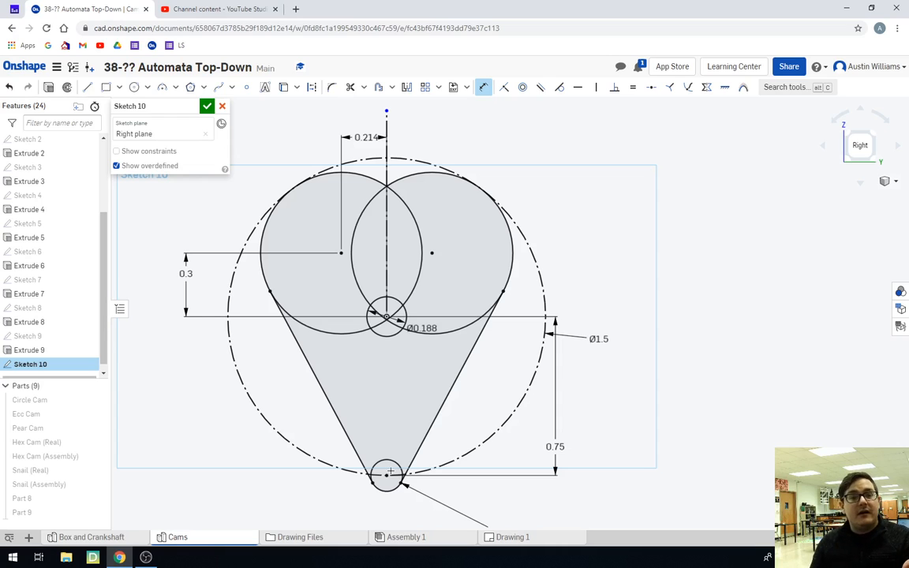
left_click(556, 447)
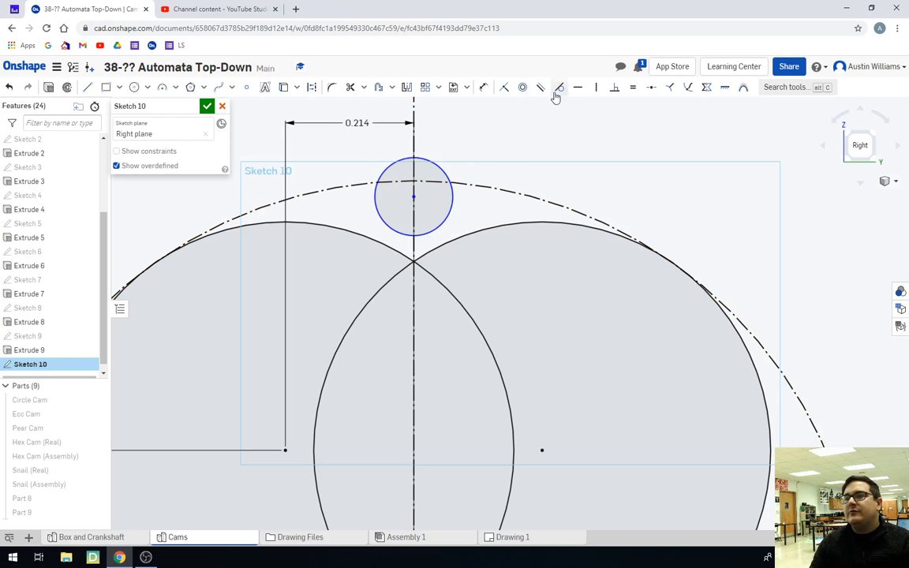
Step: Finish the heart outline with the bottom circle at 0.675 and the top circle on the centreline
left_click(558, 86)
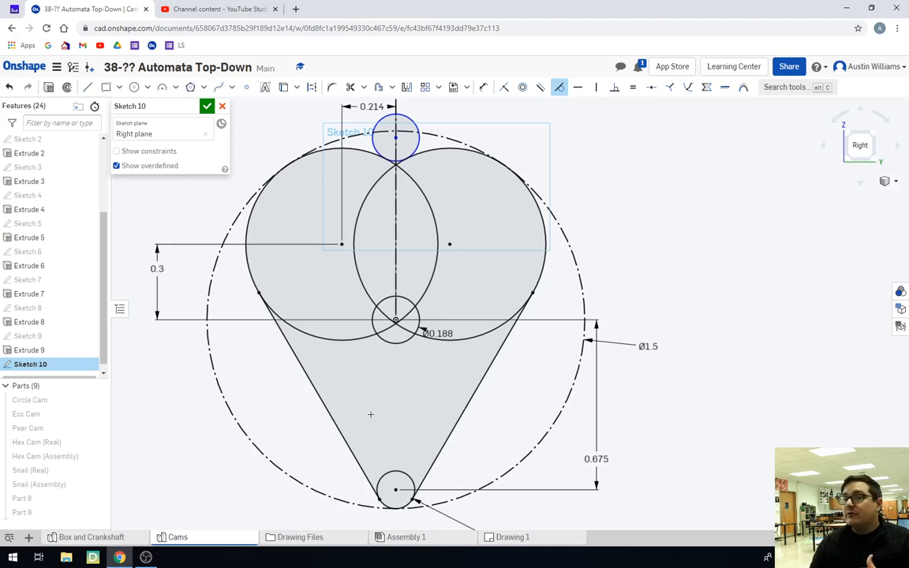
mouse_move(351, 414)
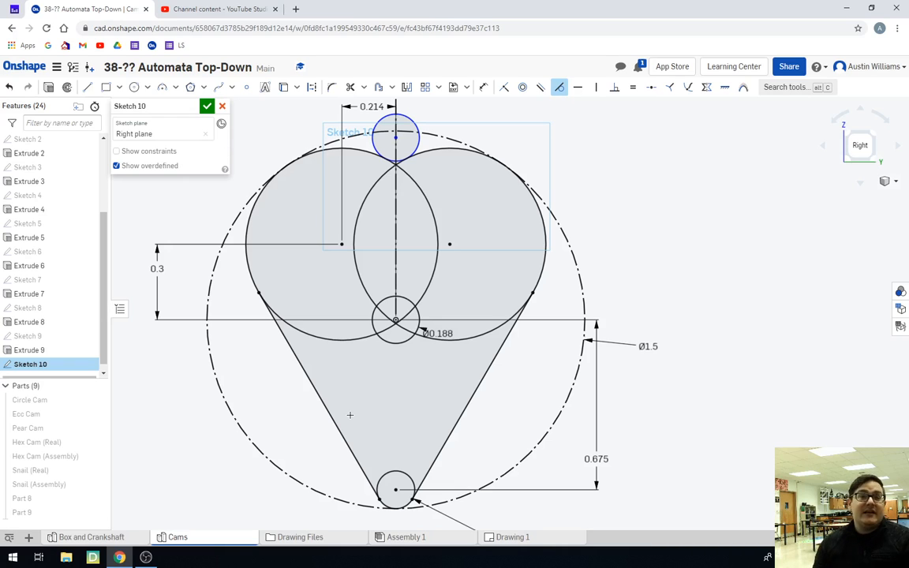
mouse_move(391, 177)
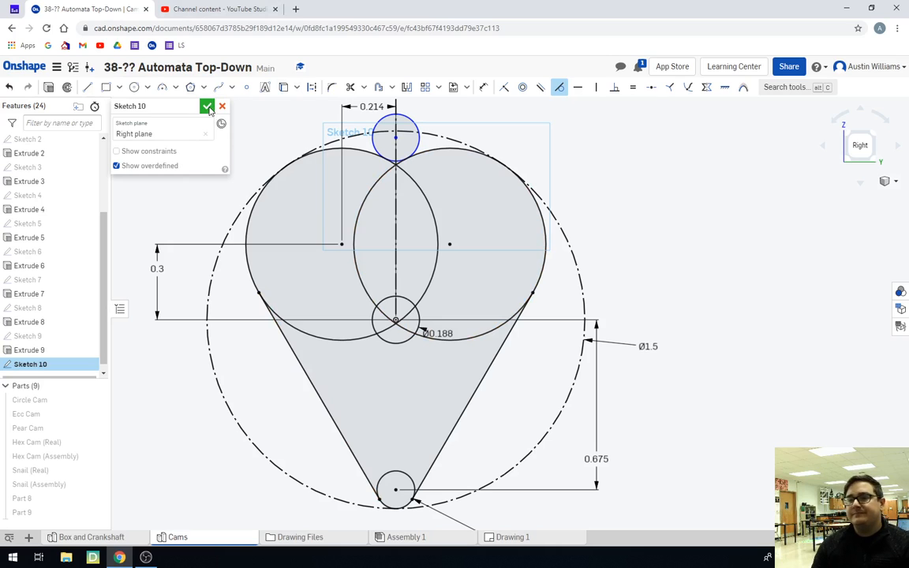
Step: Close the heart sketch and extrude it 0.188 in into solid Part 10
left_click(207, 106)
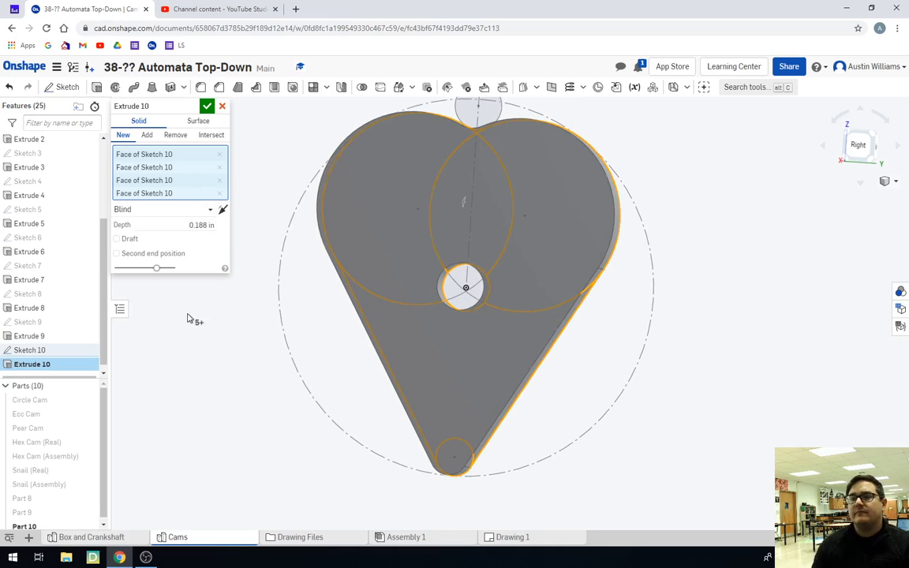
left_click_drag(466, 287, 479, 208)
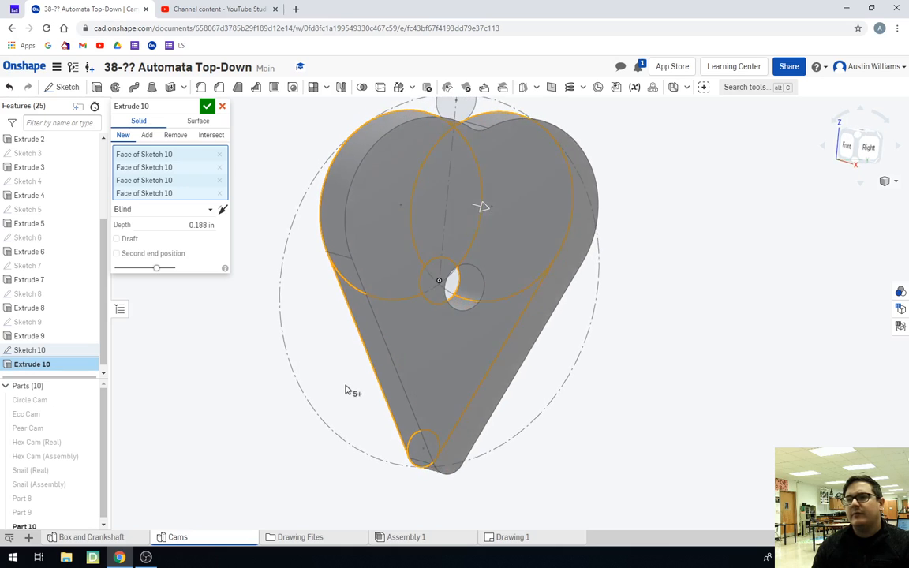
left_click(207, 106)
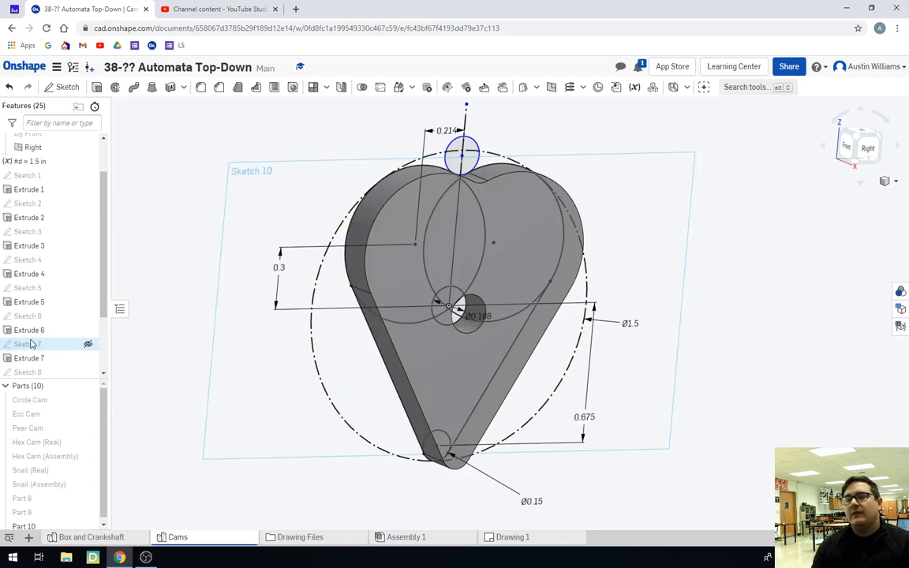
Step: Reopen Sketch 10, enter 0.375 for a dimension and rebuild the heart with wider lobes
double_click(27, 344)
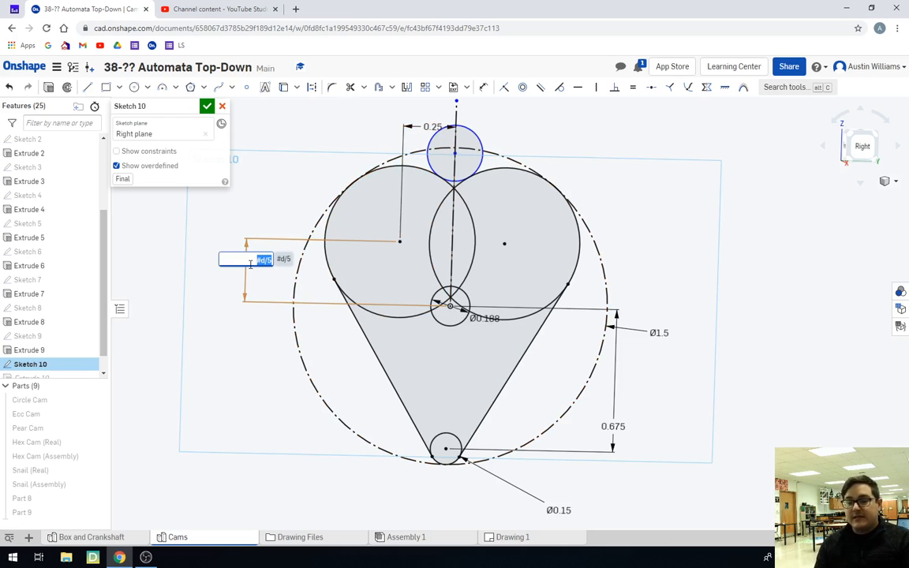
type("0.375")
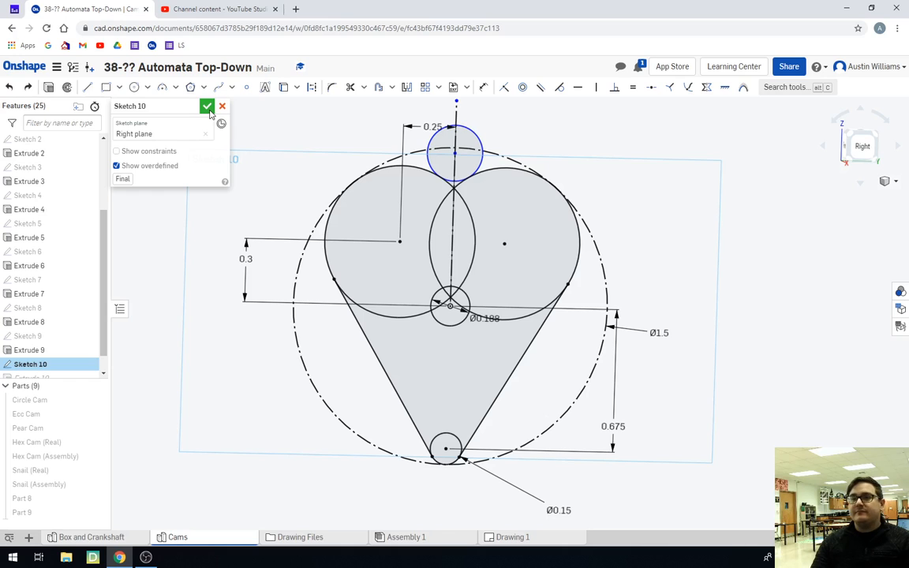
left_click(206, 106)
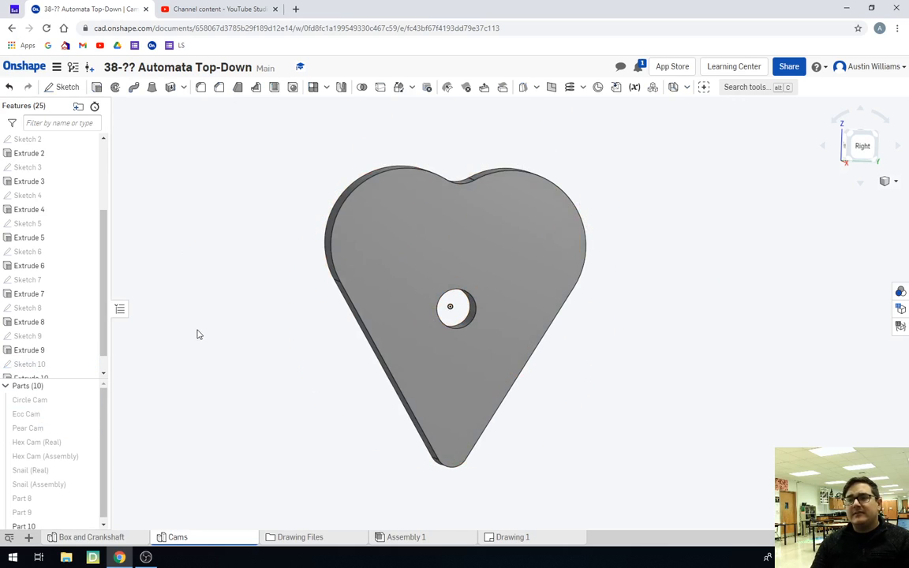
Step: Trace the heart edges and the 0.188 centre hole into Sketch 11 on the part's face
left_click(67, 87)
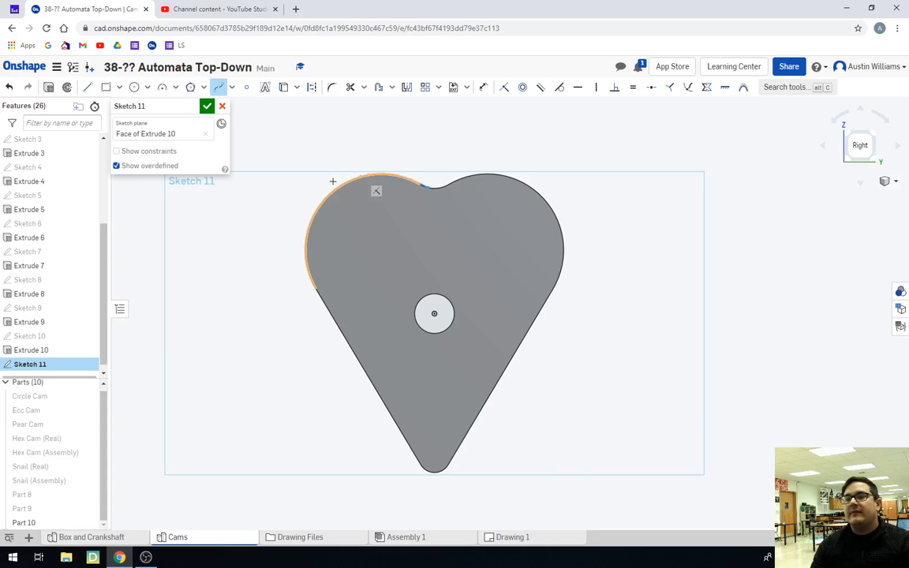
mouse_move(325, 246)
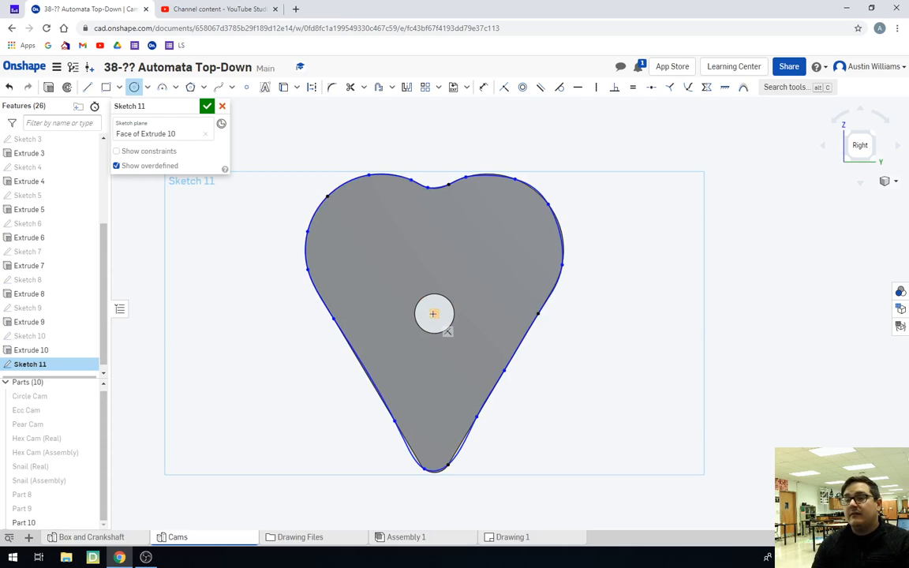
left_click(432, 313)
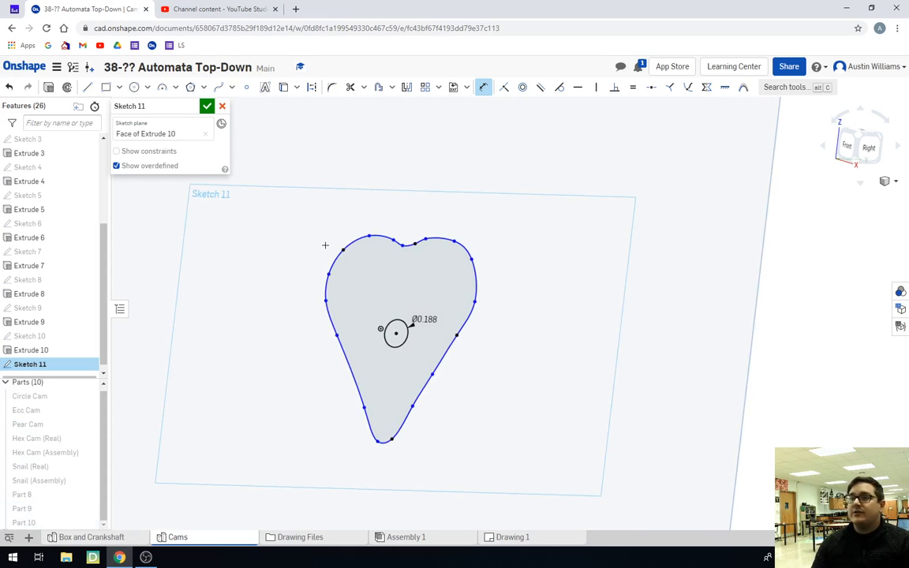
Step: Finish the traced outline and extrude the Sketch 11 regions 0.188 in as a new heart solid
left_click(207, 106)
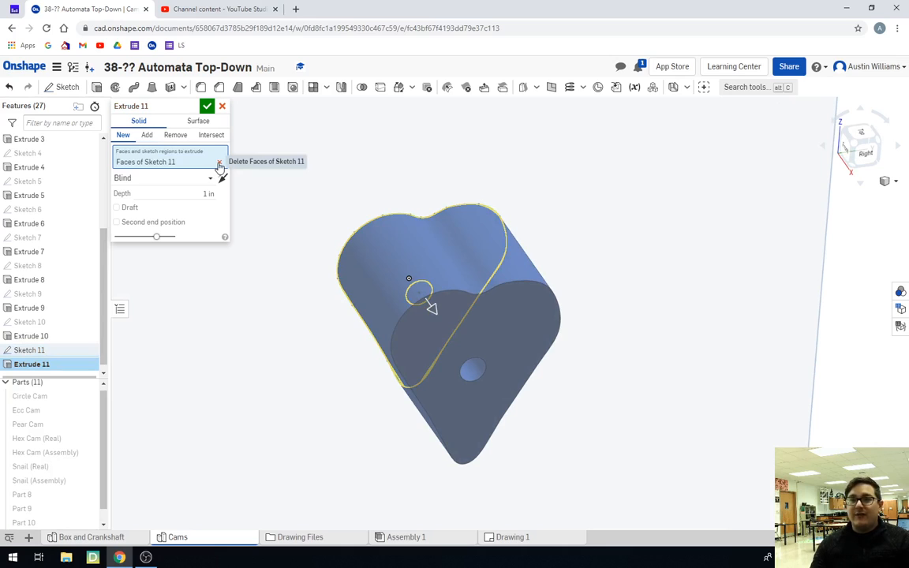
left_click(219, 167)
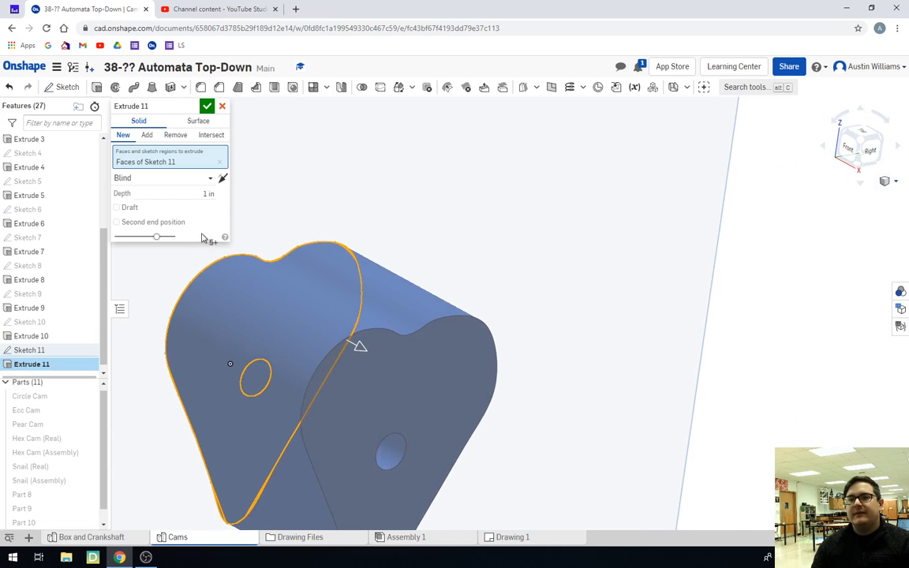
left_click(161, 192)
type("0.188")
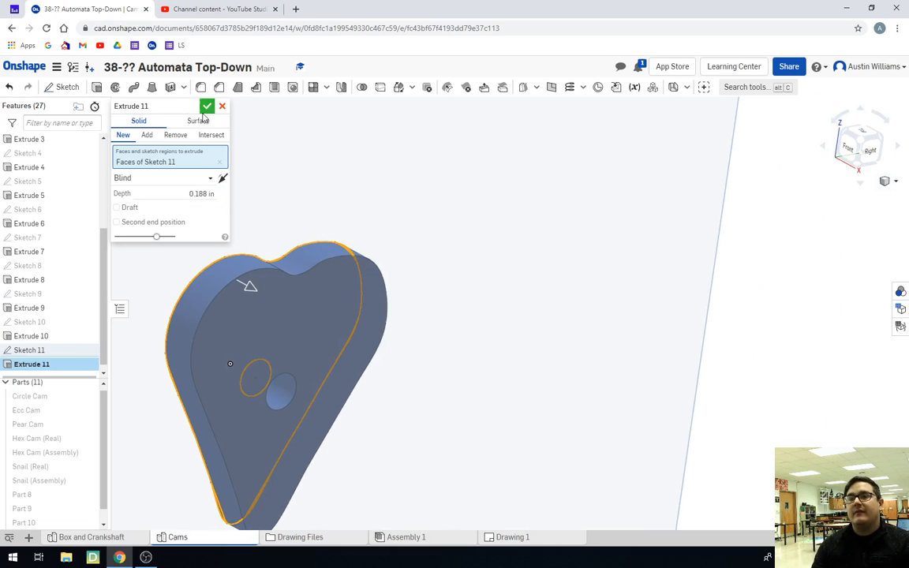
left_click(206, 106)
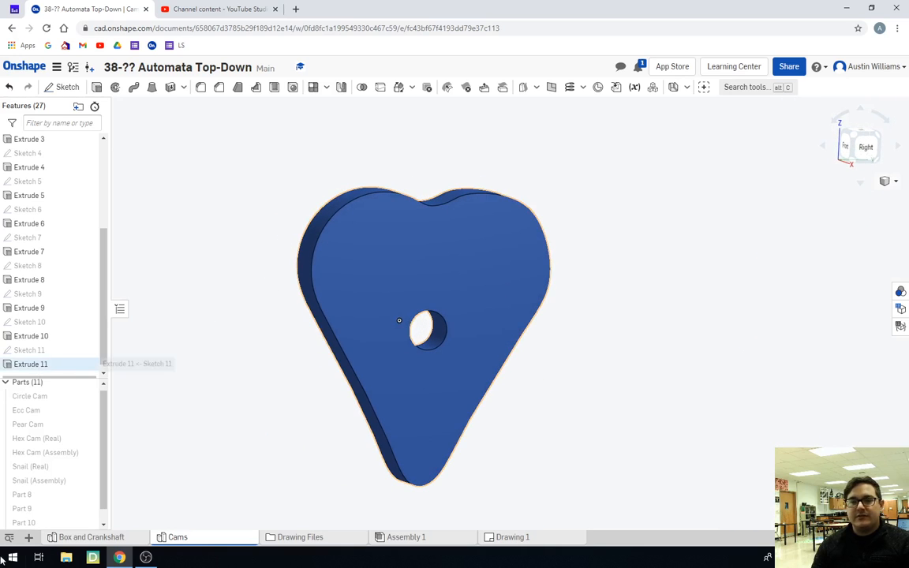
Step: Rename the new Part 10 heart solid to 'Heart Cam (Assembly)'
right_click(32, 350)
type("H")
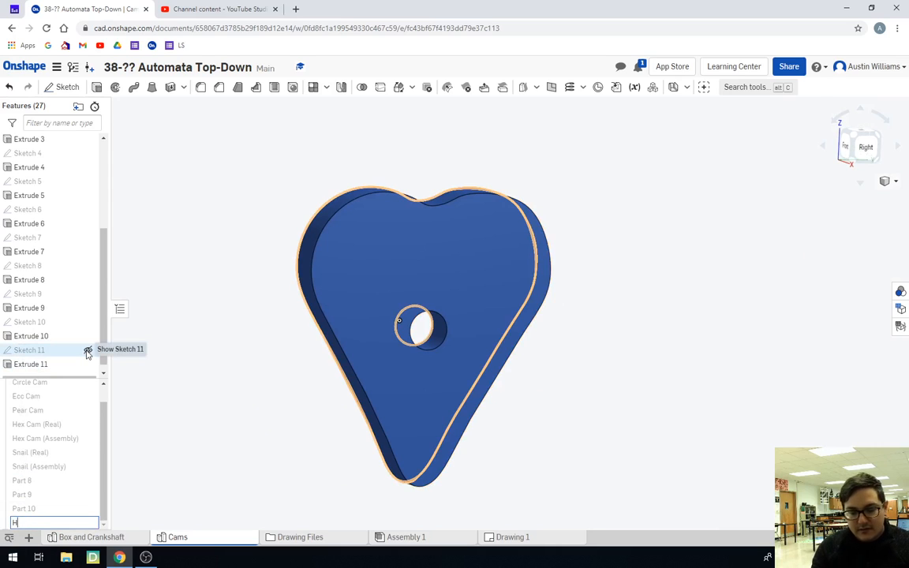
type("eart Cam")
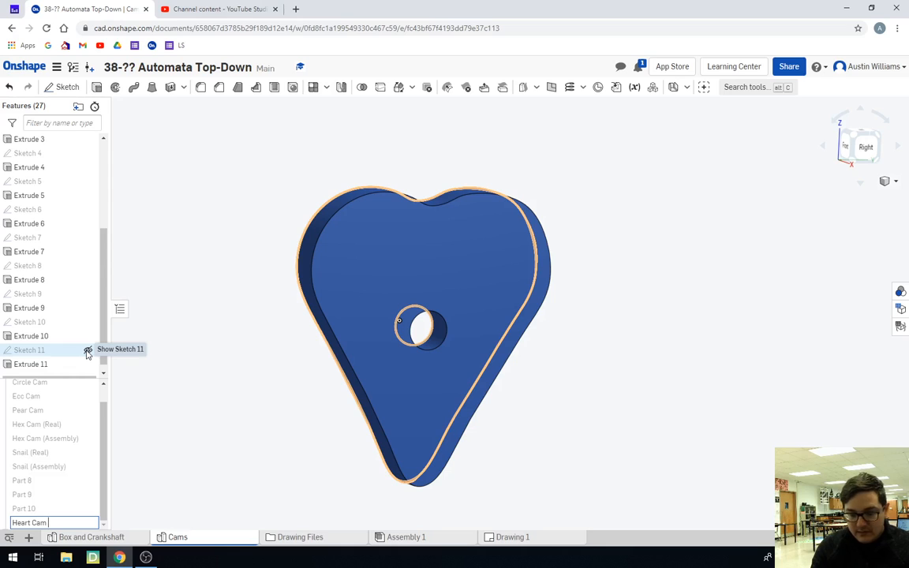
type("(As")
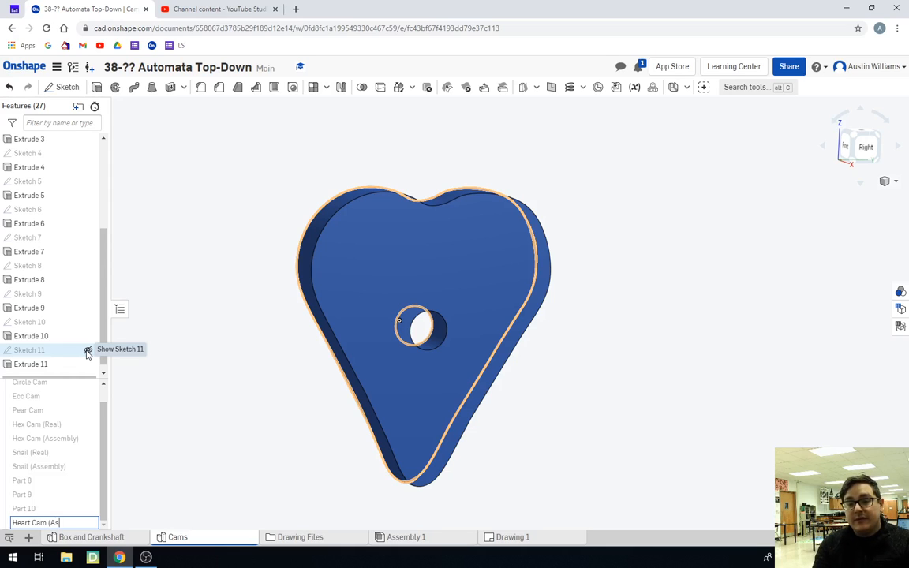
mouse_move(67, 350)
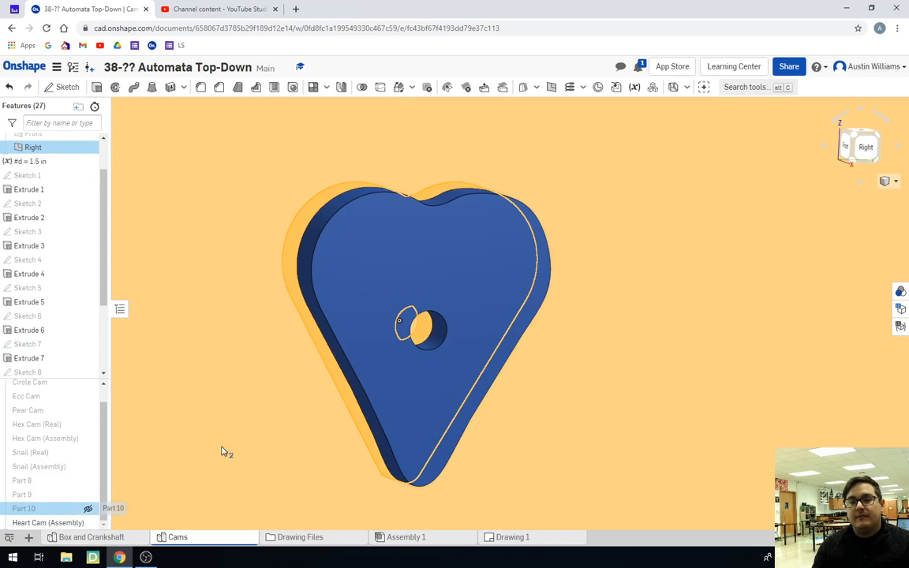
Step: Select Heart Cam (Assembly) in the Parts list and bring up its context actions
left_click(47, 523)
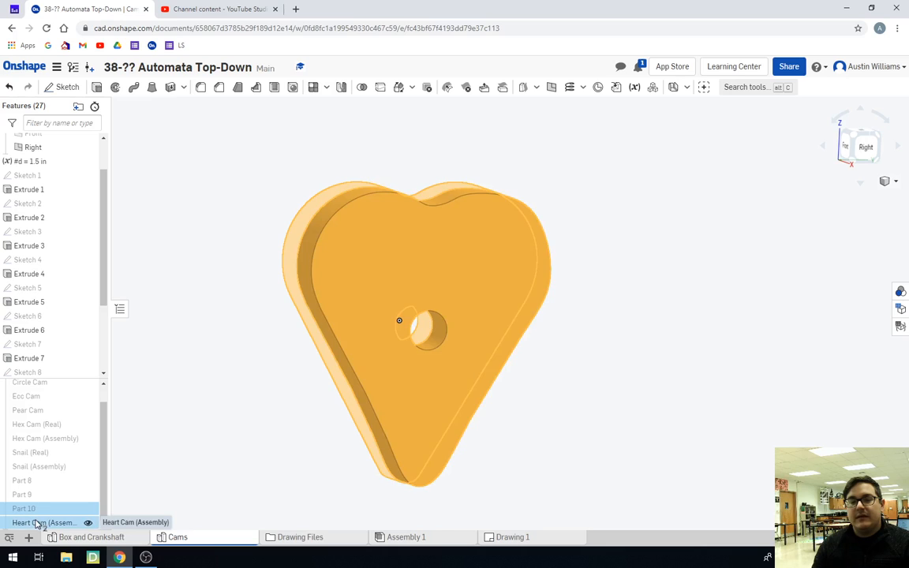
right_click(44, 522)
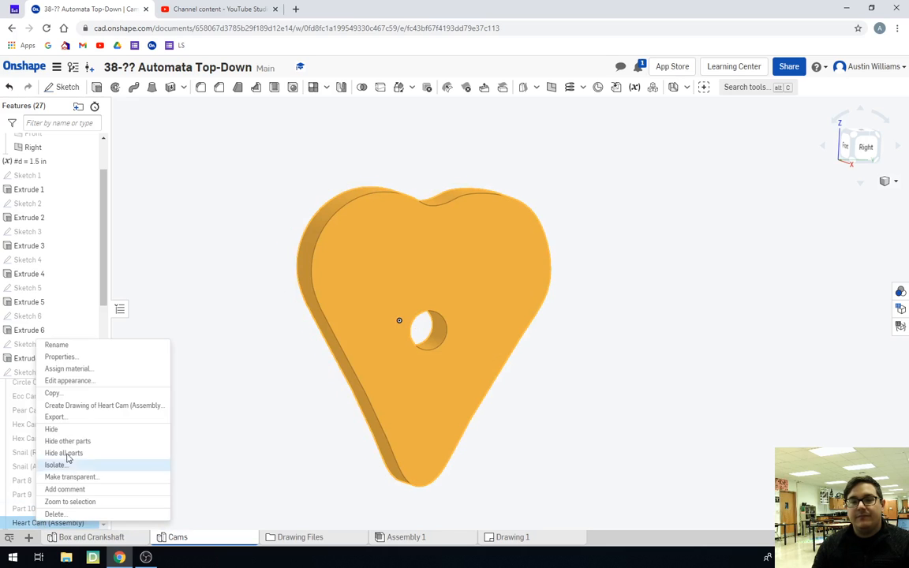